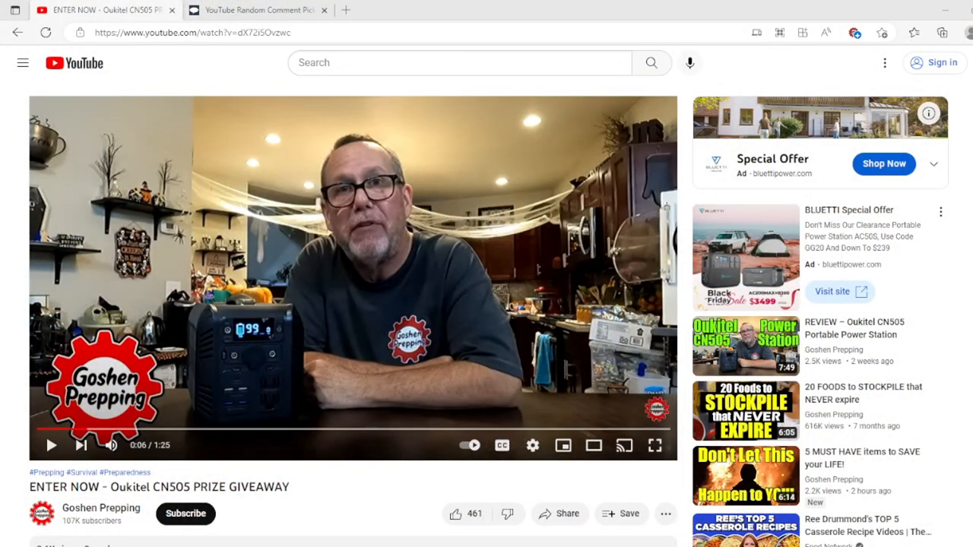
- Select the giveaway video's URL and scroll to its 602 comments
click(183, 31)
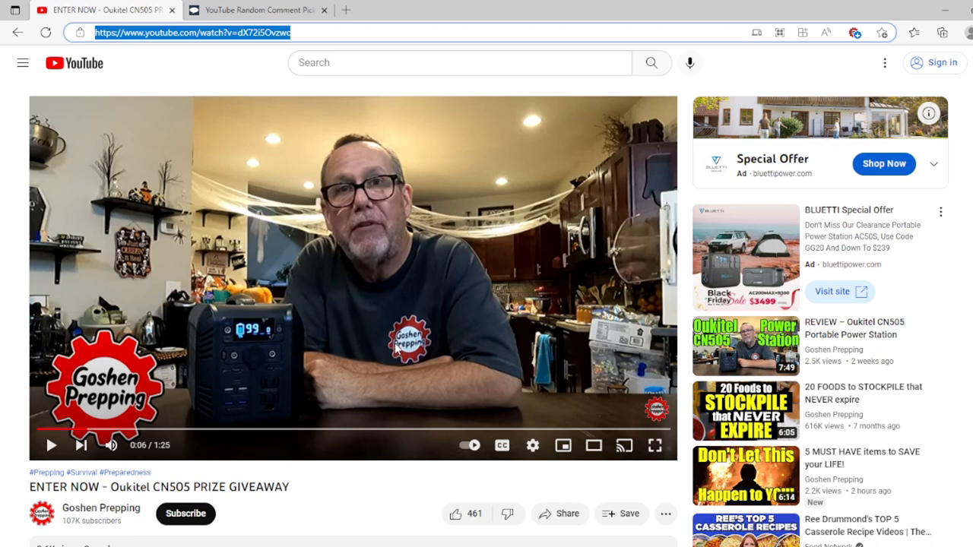
scroll(down, 3)
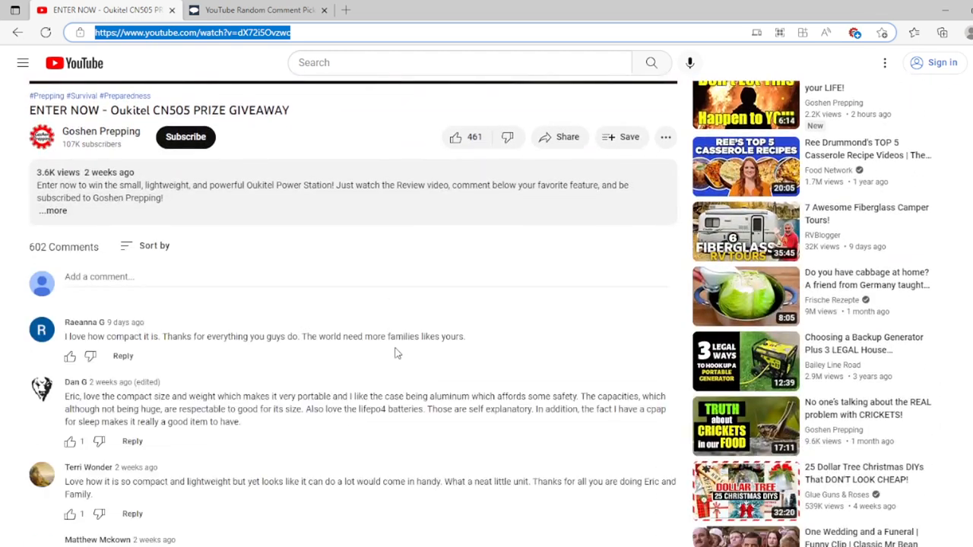
scroll(down, 3)
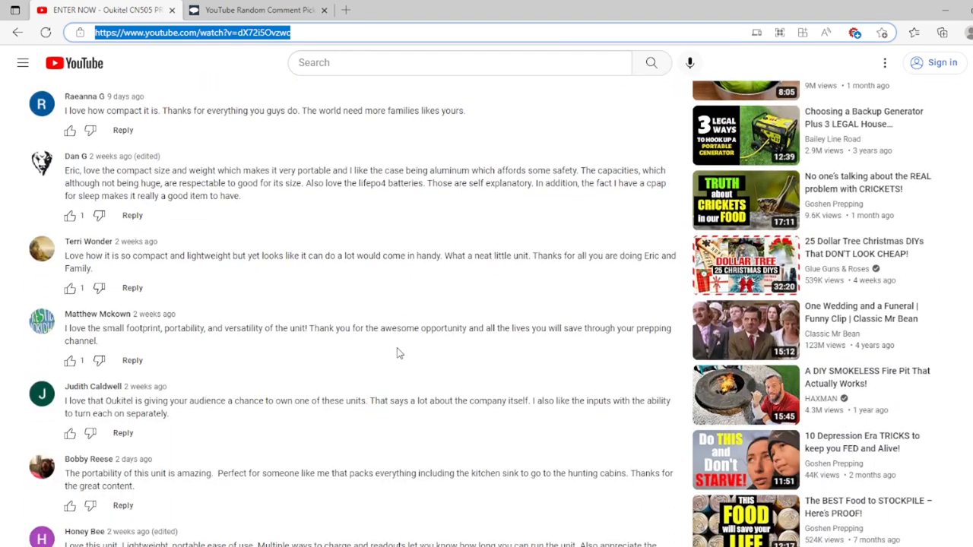
scroll(up, 3)
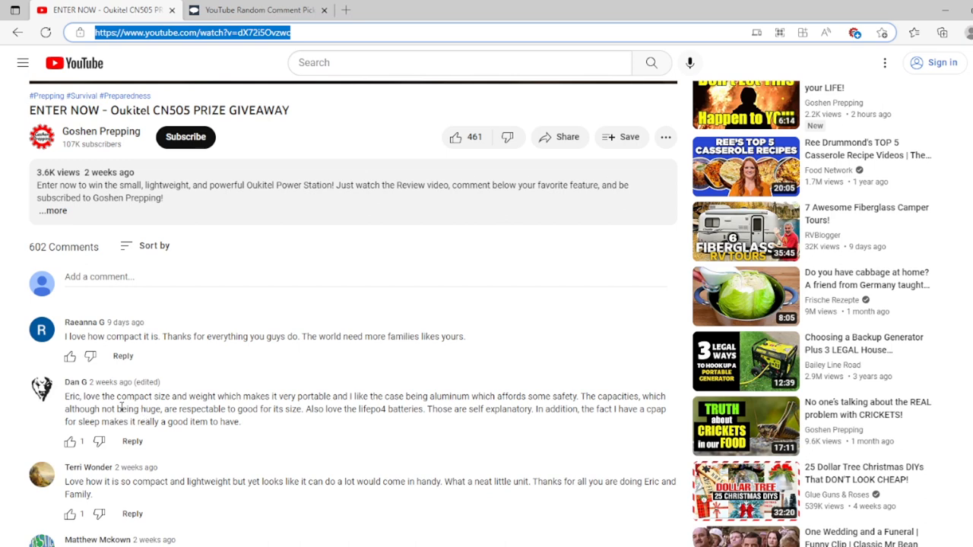
mouse_move(122, 406)
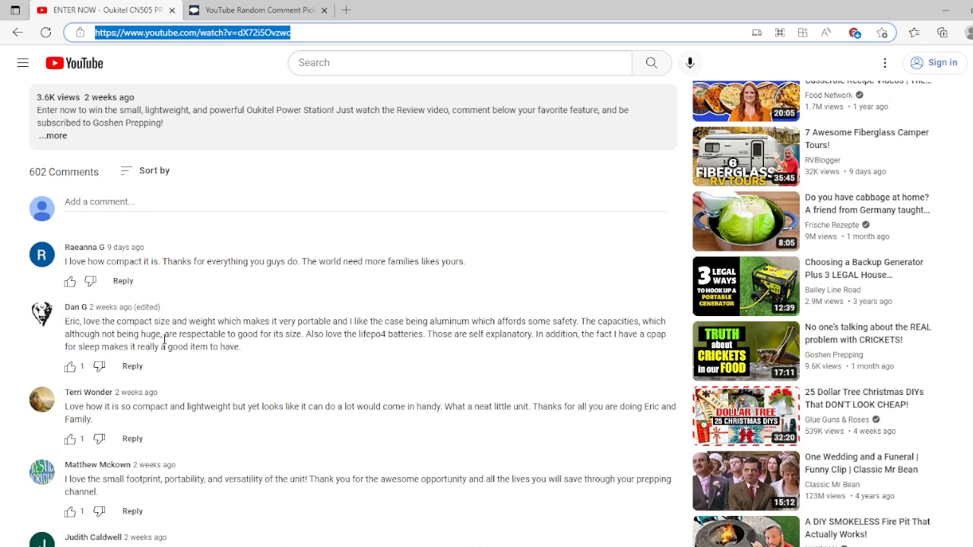
mouse_move(309, 351)
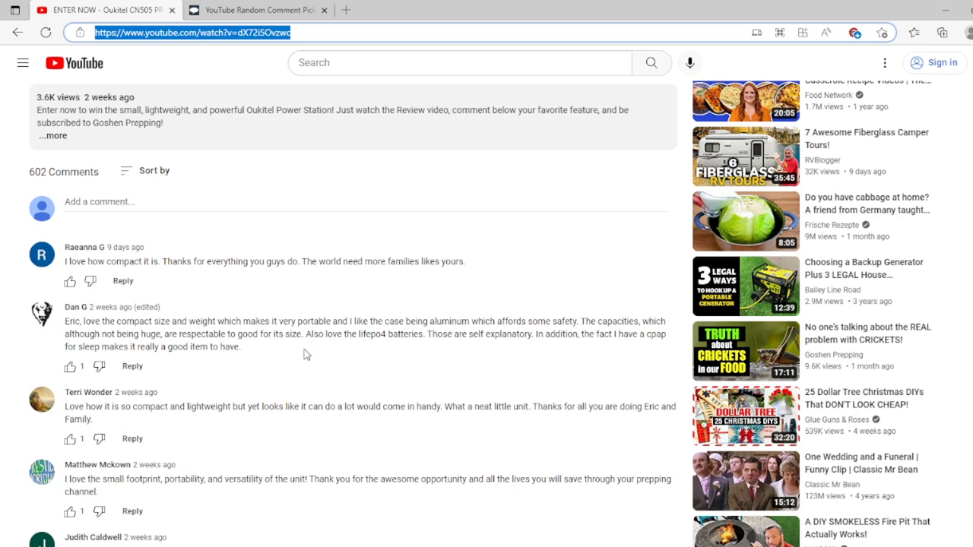
- Scroll the comments to find a commenter whose channel to open
scroll(down, 3)
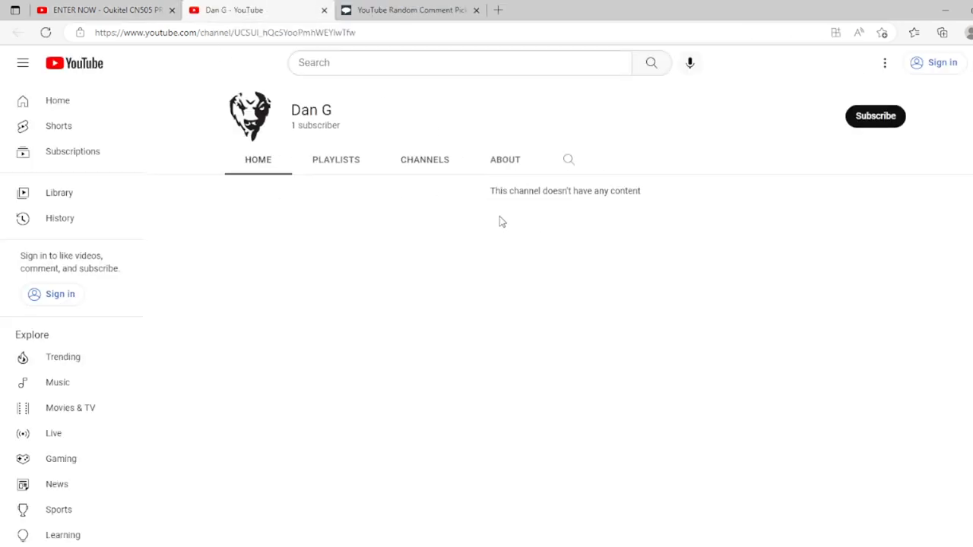
- Check the commenter channel's About page, then return to its Home page
click(504, 160)
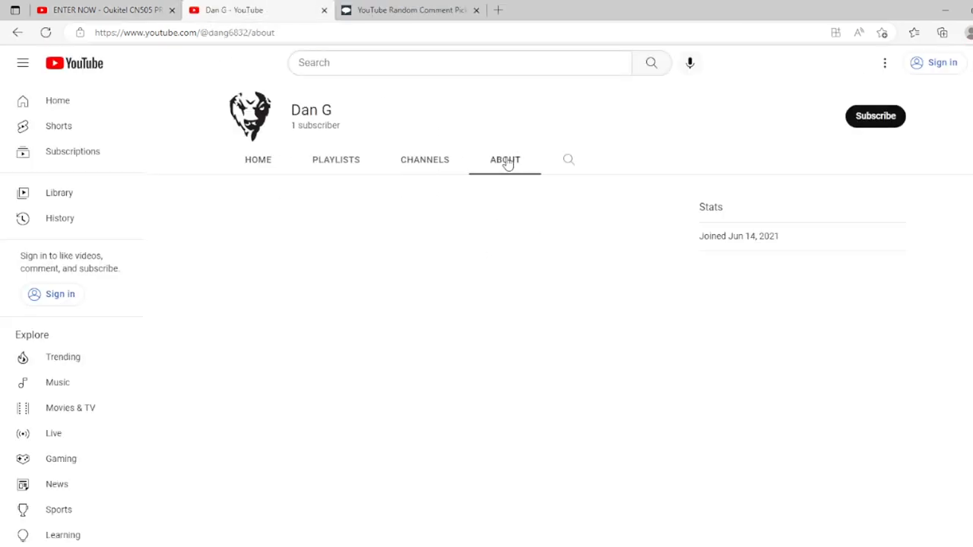
mouse_move(279, 161)
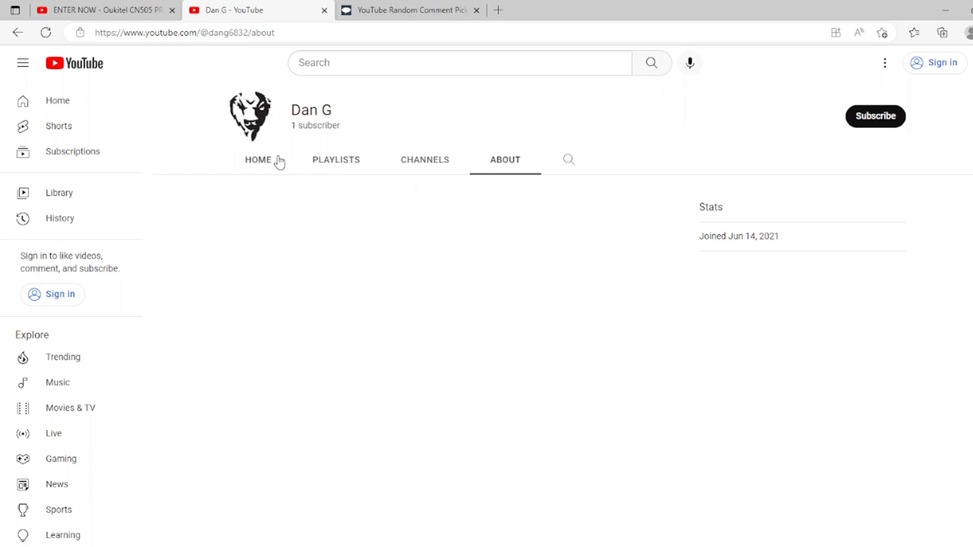
mouse_move(268, 171)
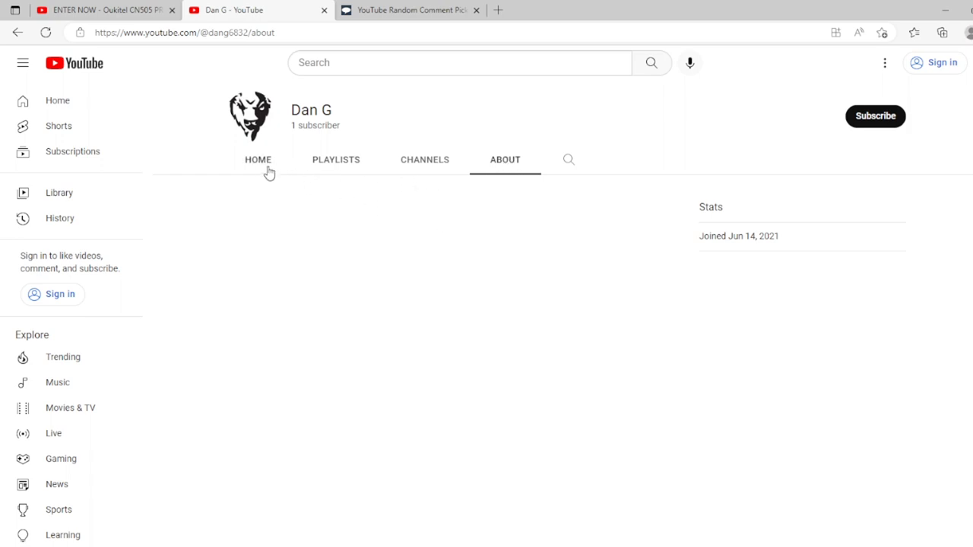
click(257, 160)
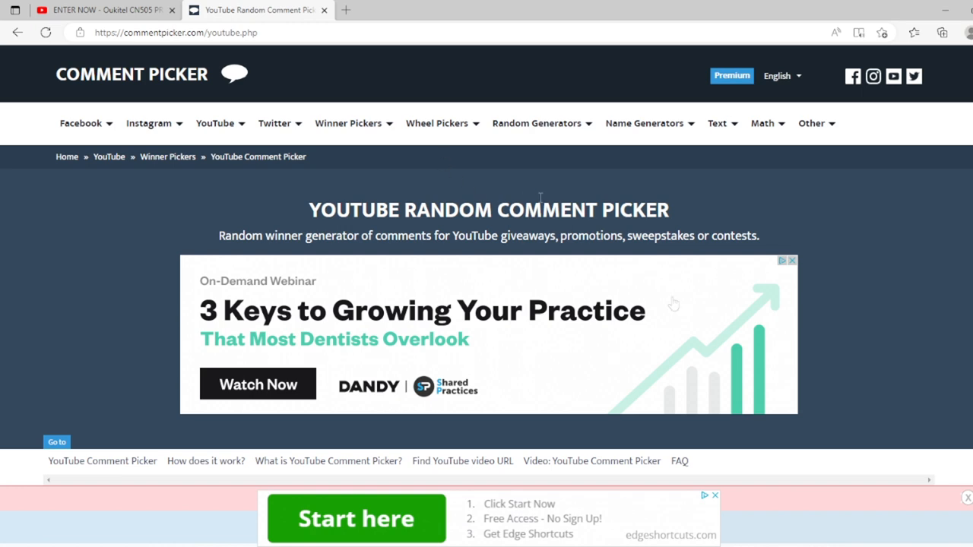
- Enable 'Filter duplicate users' and start fetching the video's comments
scroll(down, 3)
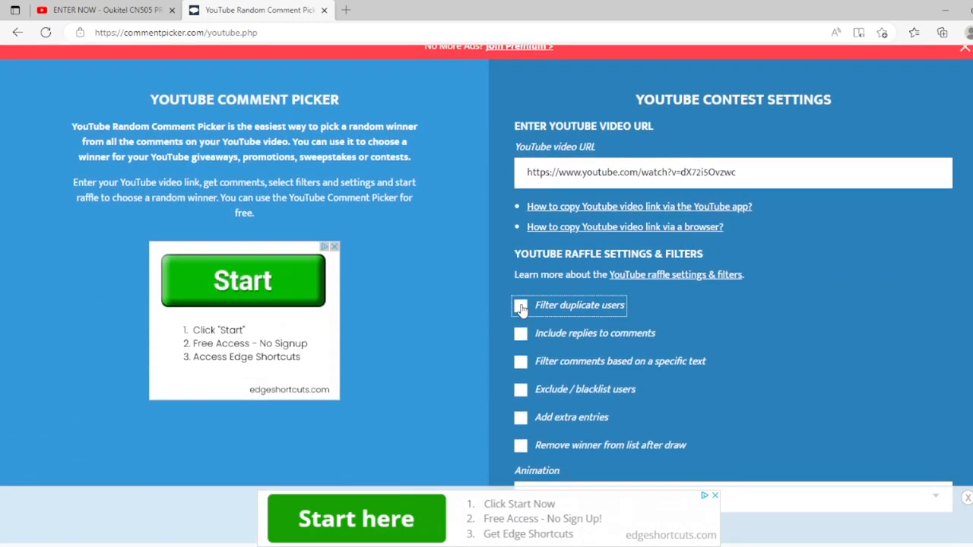
click(520, 305)
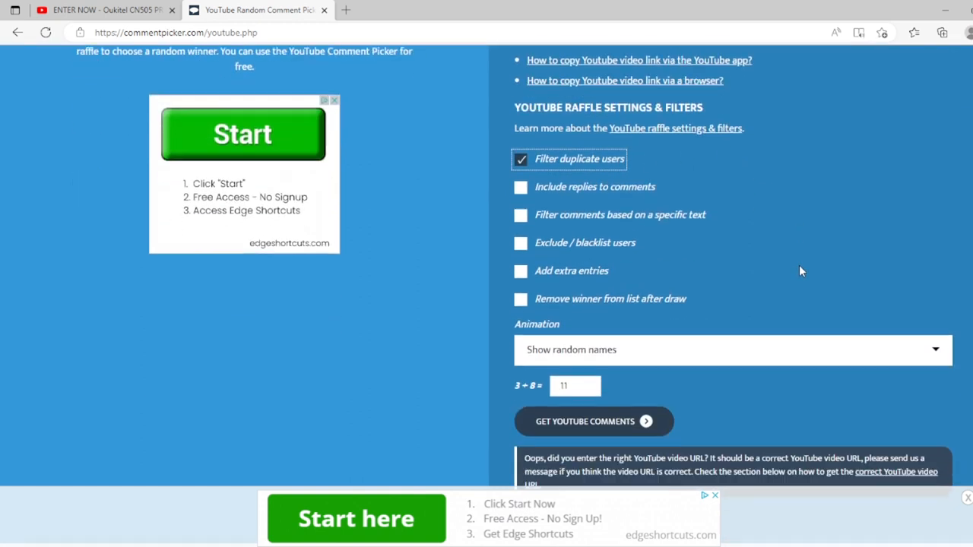
scroll(down, 3)
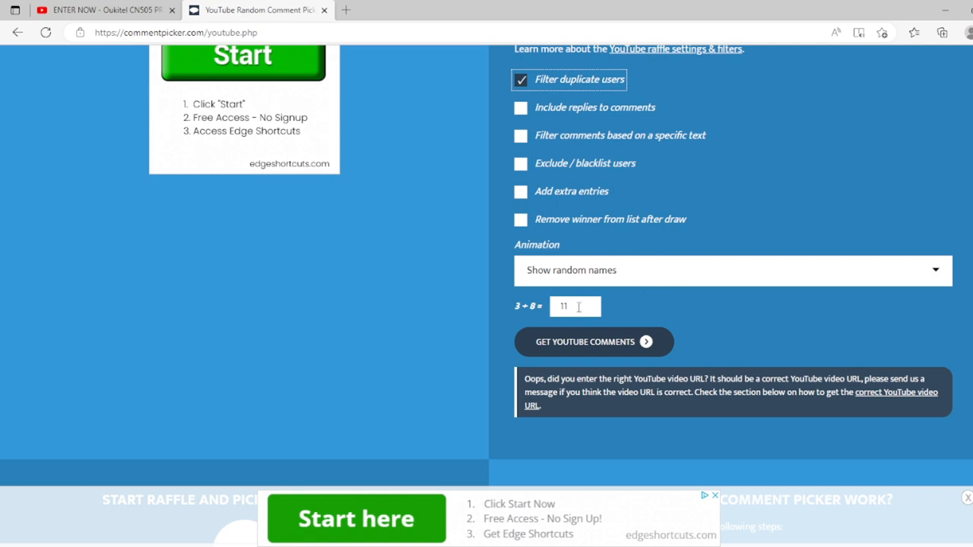
click(585, 341)
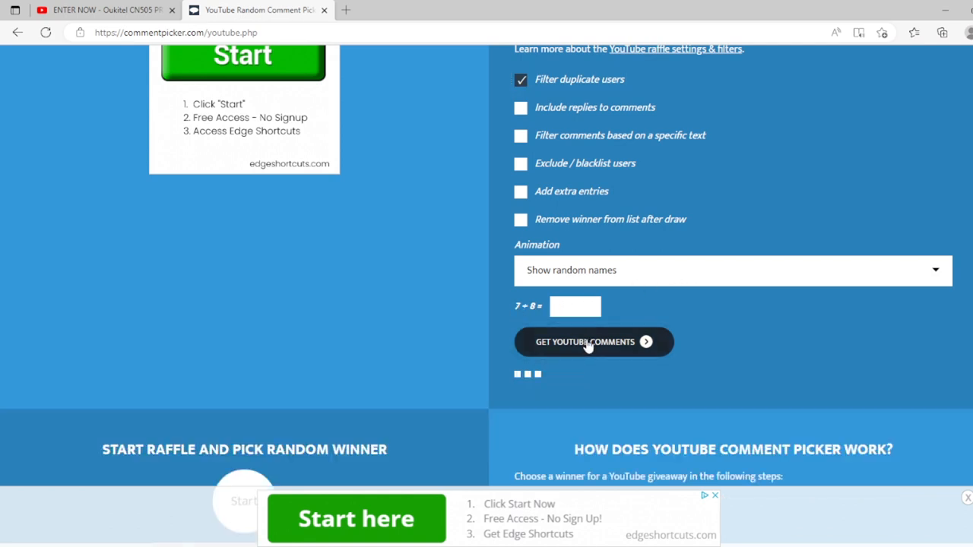
- Fetch the comments until 558 unique comments are reported
click(585, 342)
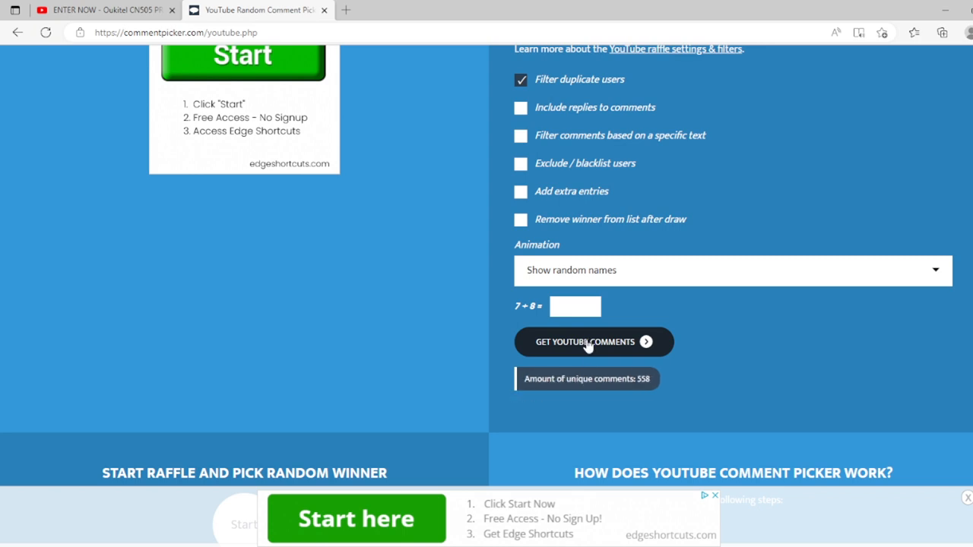
mouse_move(664, 314)
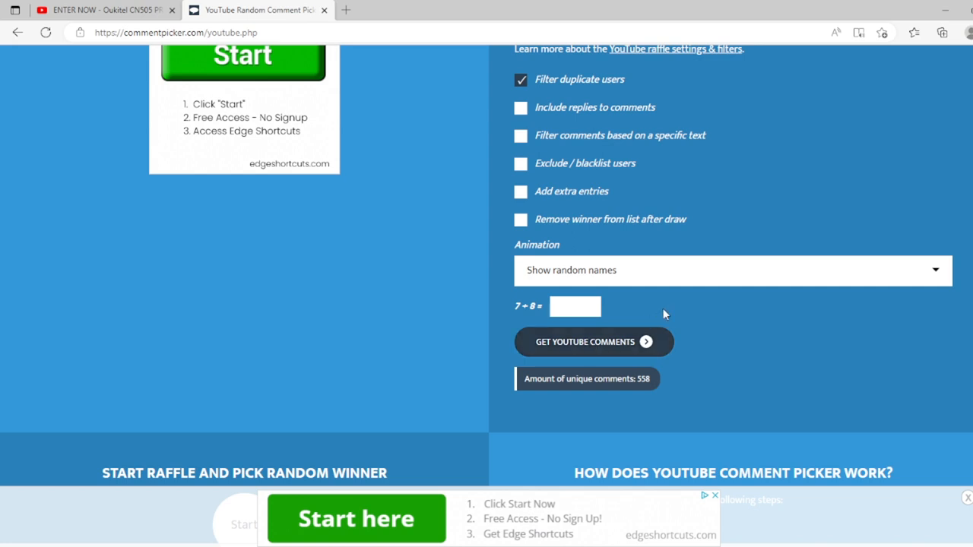
mouse_move(726, 287)
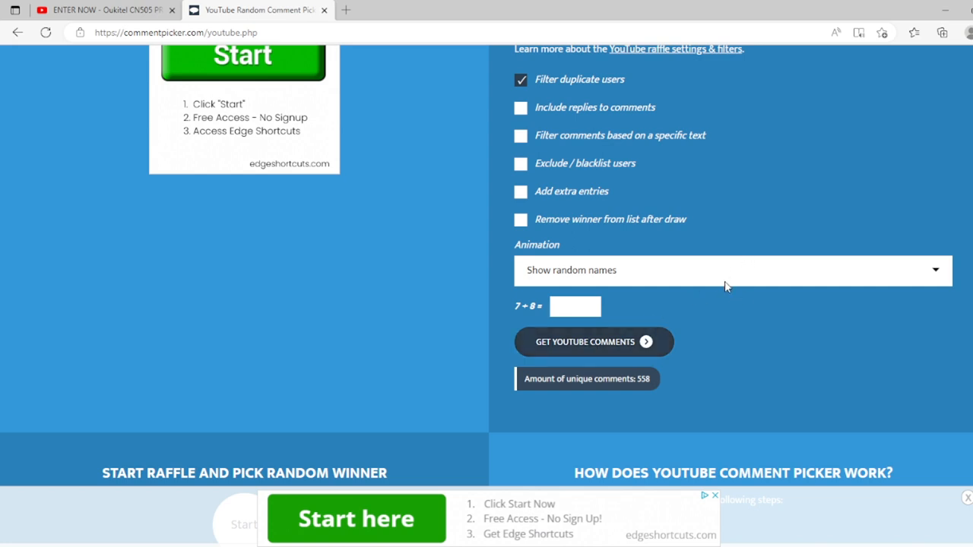
- Run the raffle to draw a random winner from 558 names, then scroll the comments
scroll(down, 3)
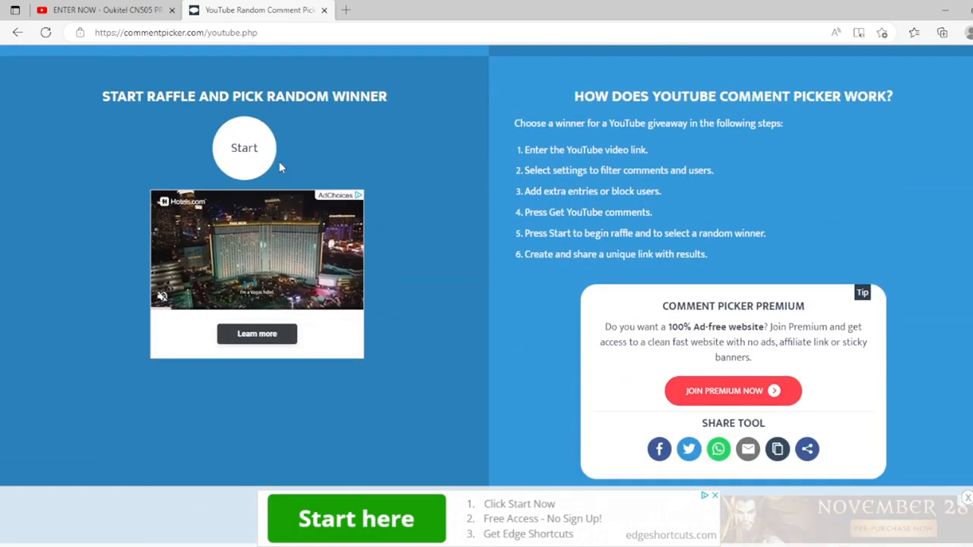
click(244, 148)
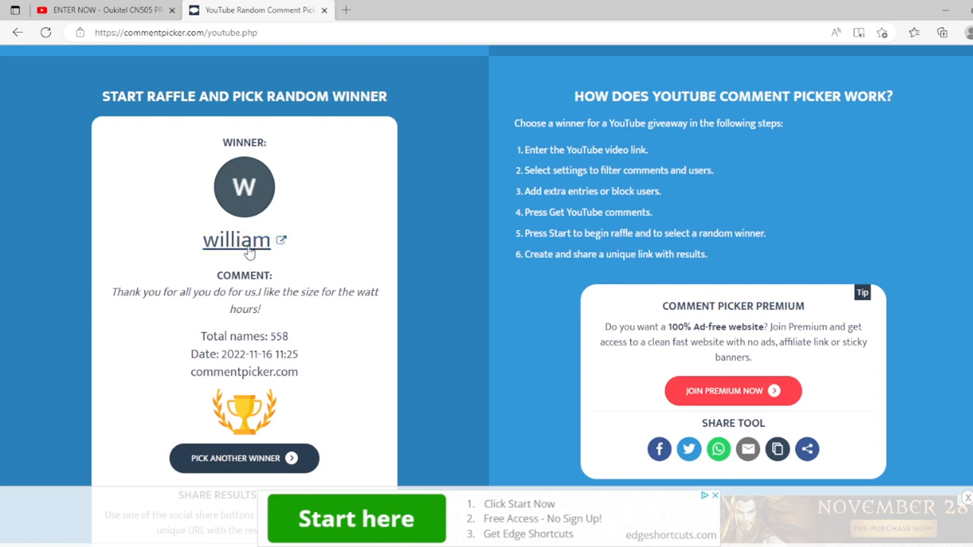
mouse_move(338, 250)
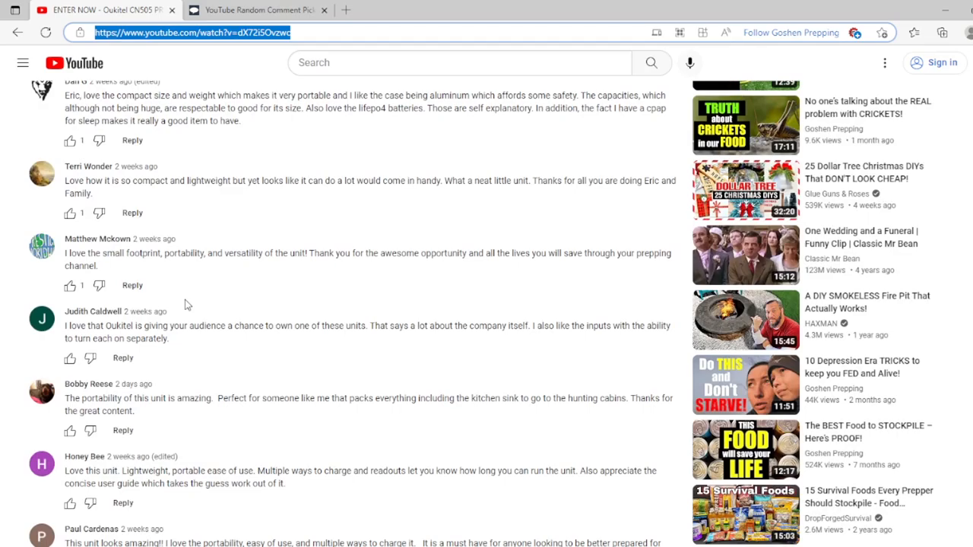
scroll(down, 3)
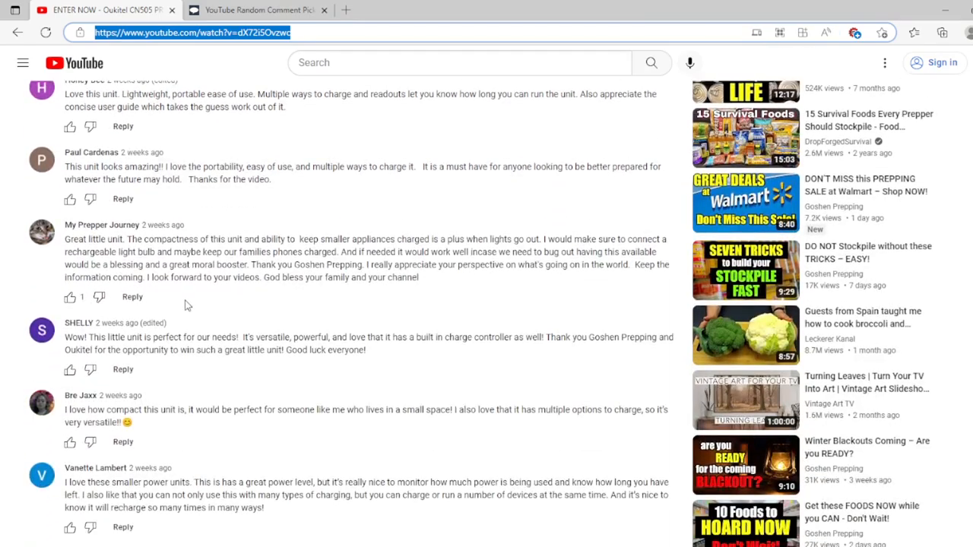